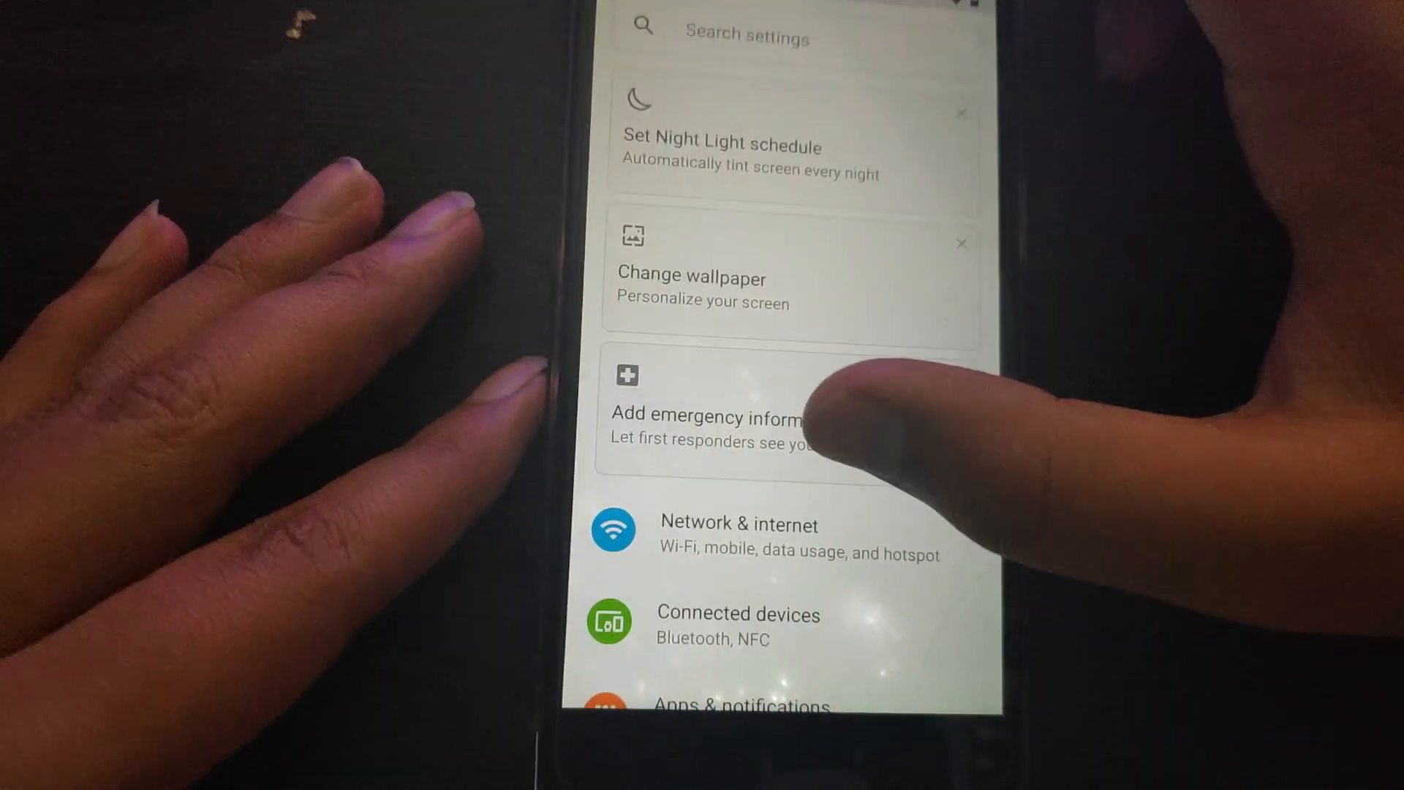
Glance through the per-app storage list, then go to the System settings page.
scroll("down", 3)
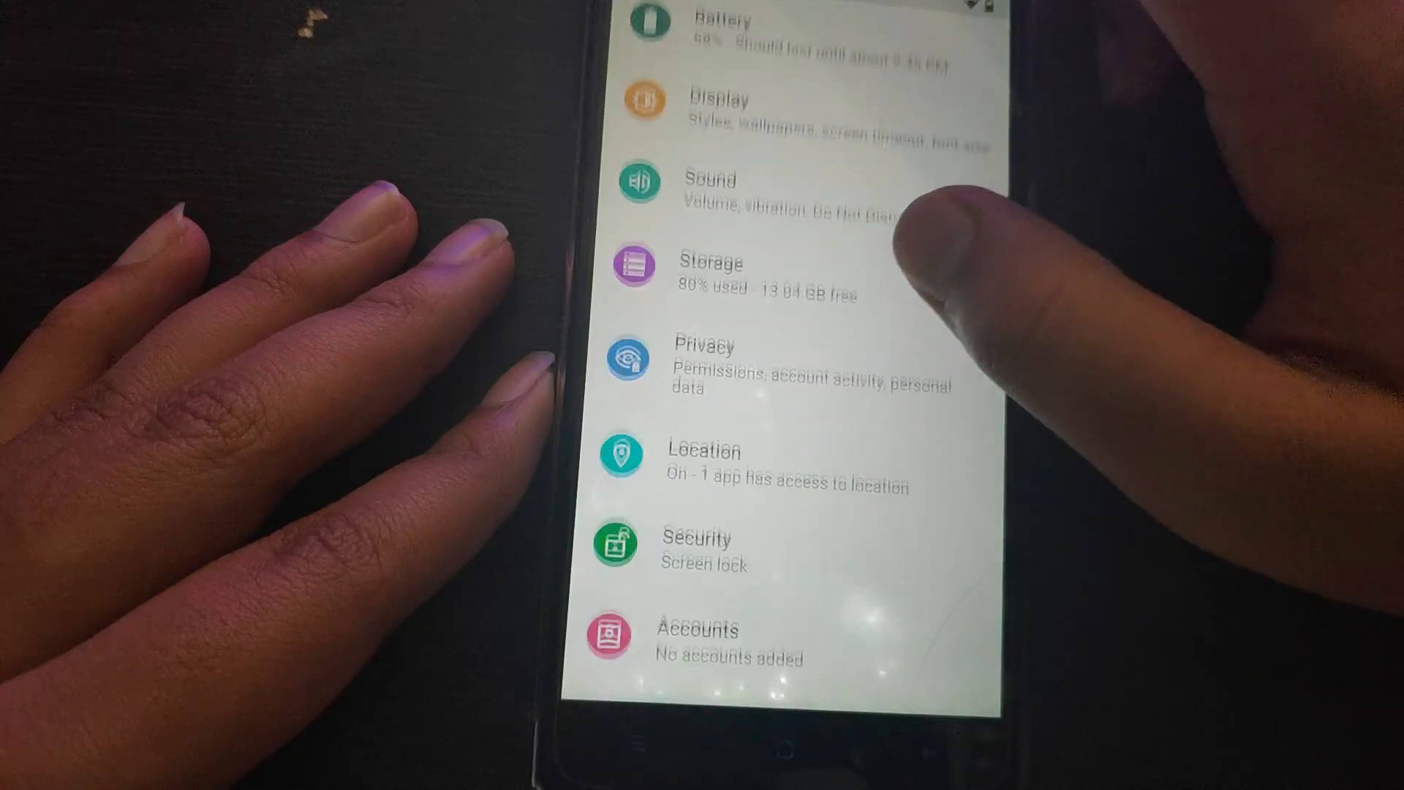
scroll("up", 3)
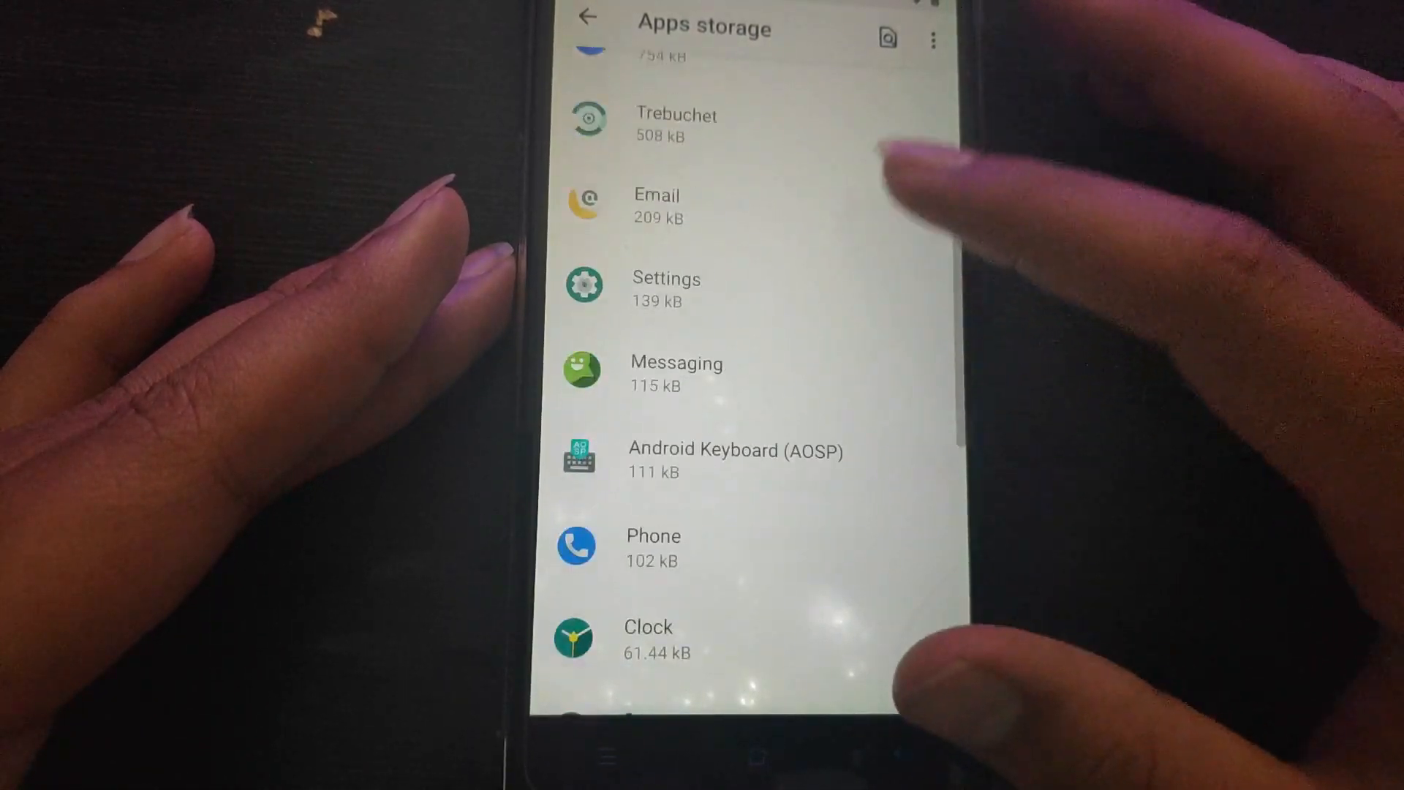
left_click(587, 16)
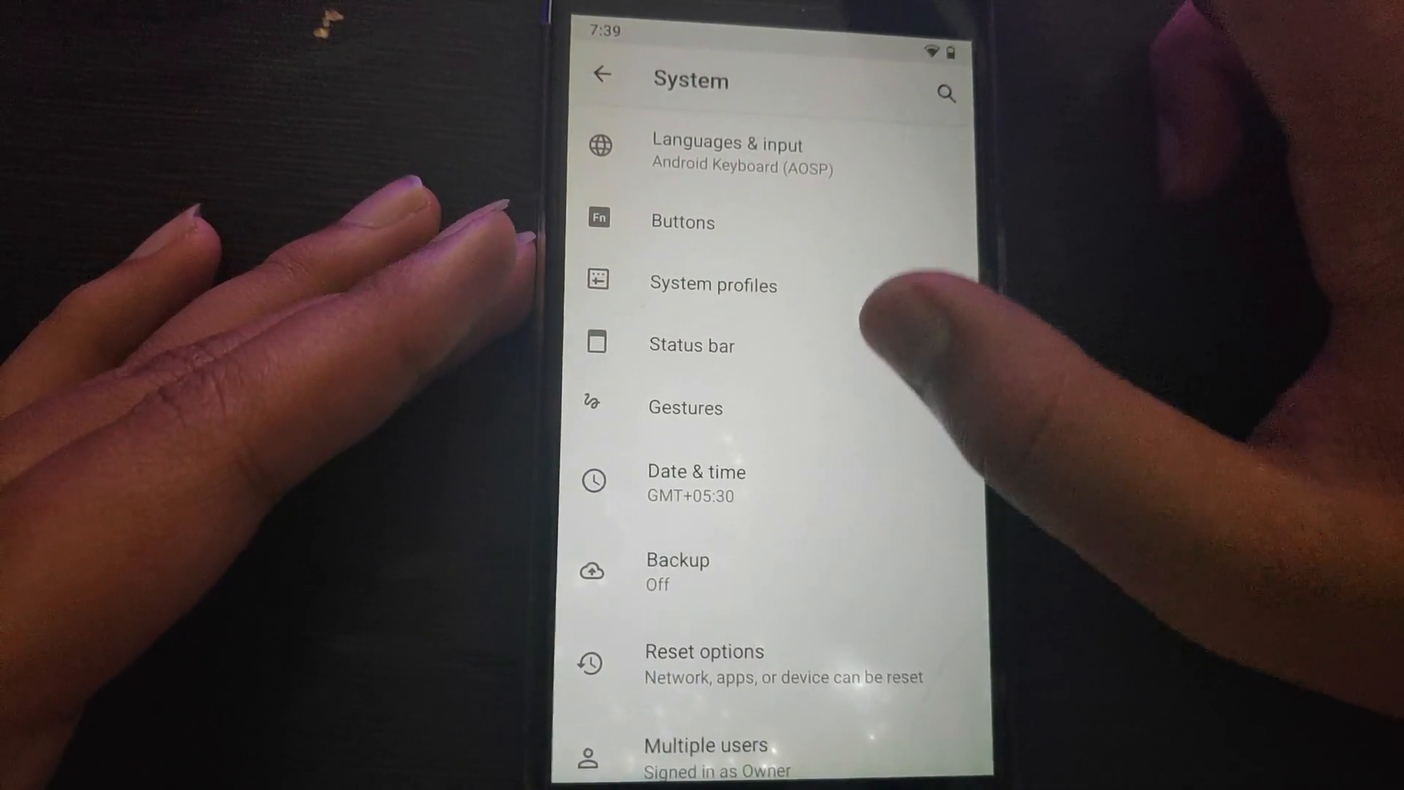
View the Gestures, System profiles, Buttons and Status bar settings screens in turn.
left_click(686, 407)
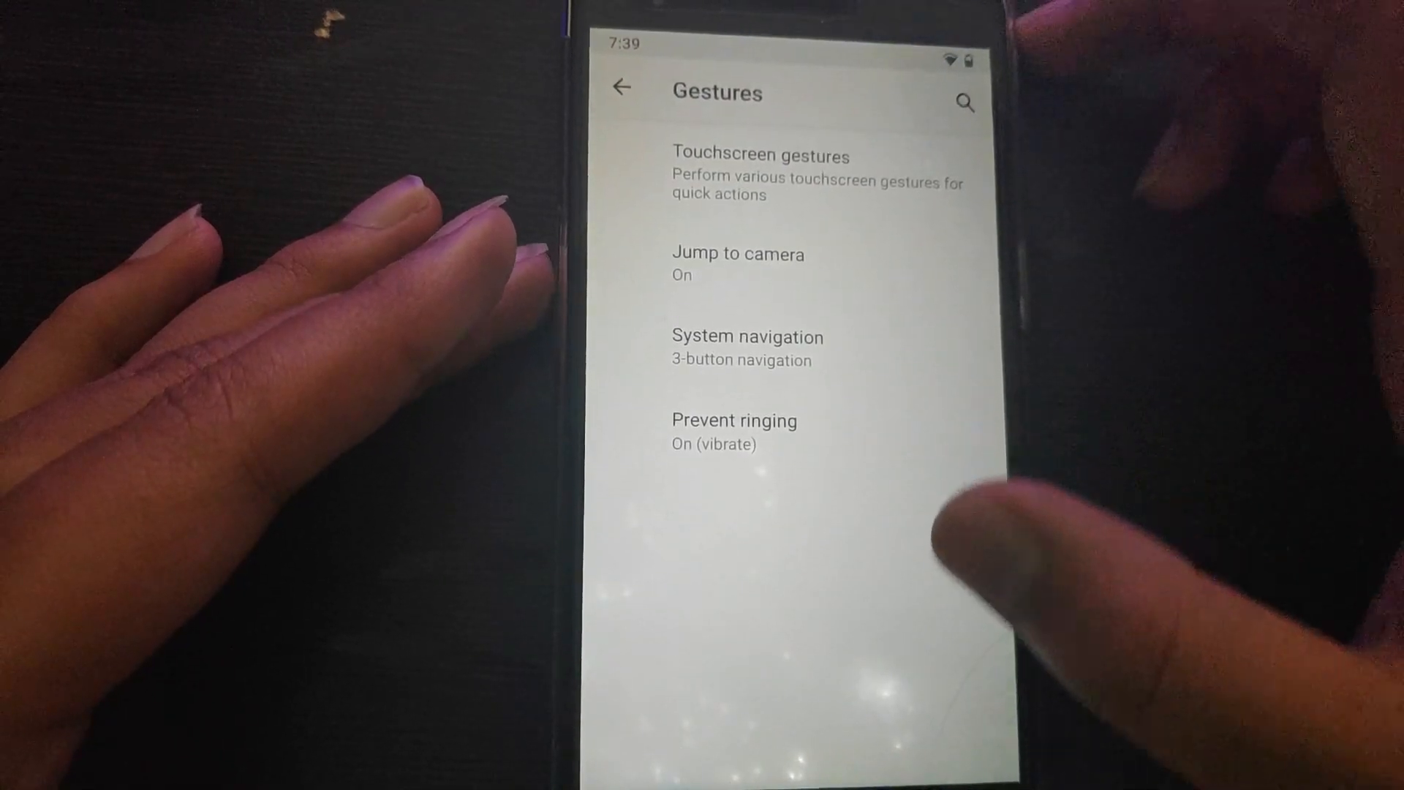
left_click(617, 88)
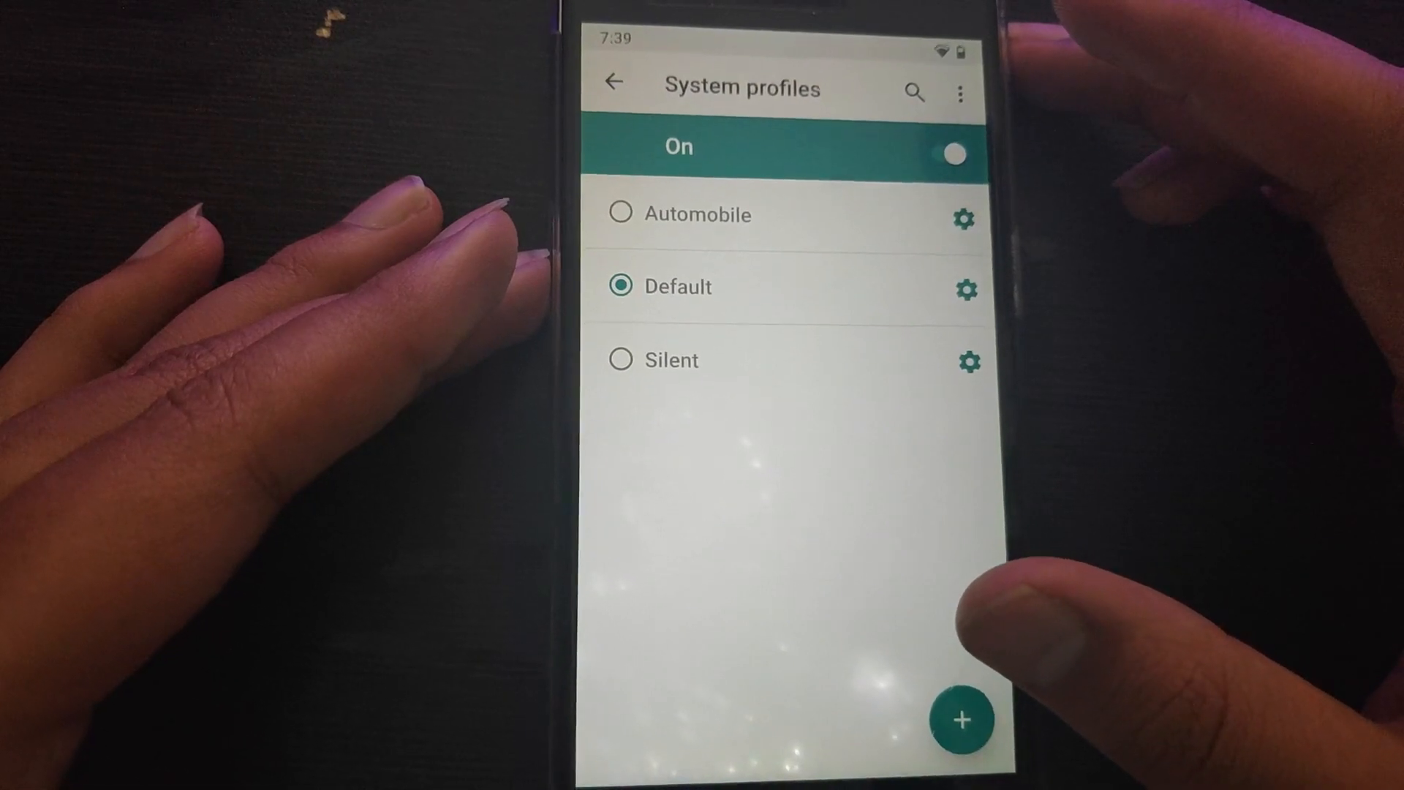
left_click(613, 81)
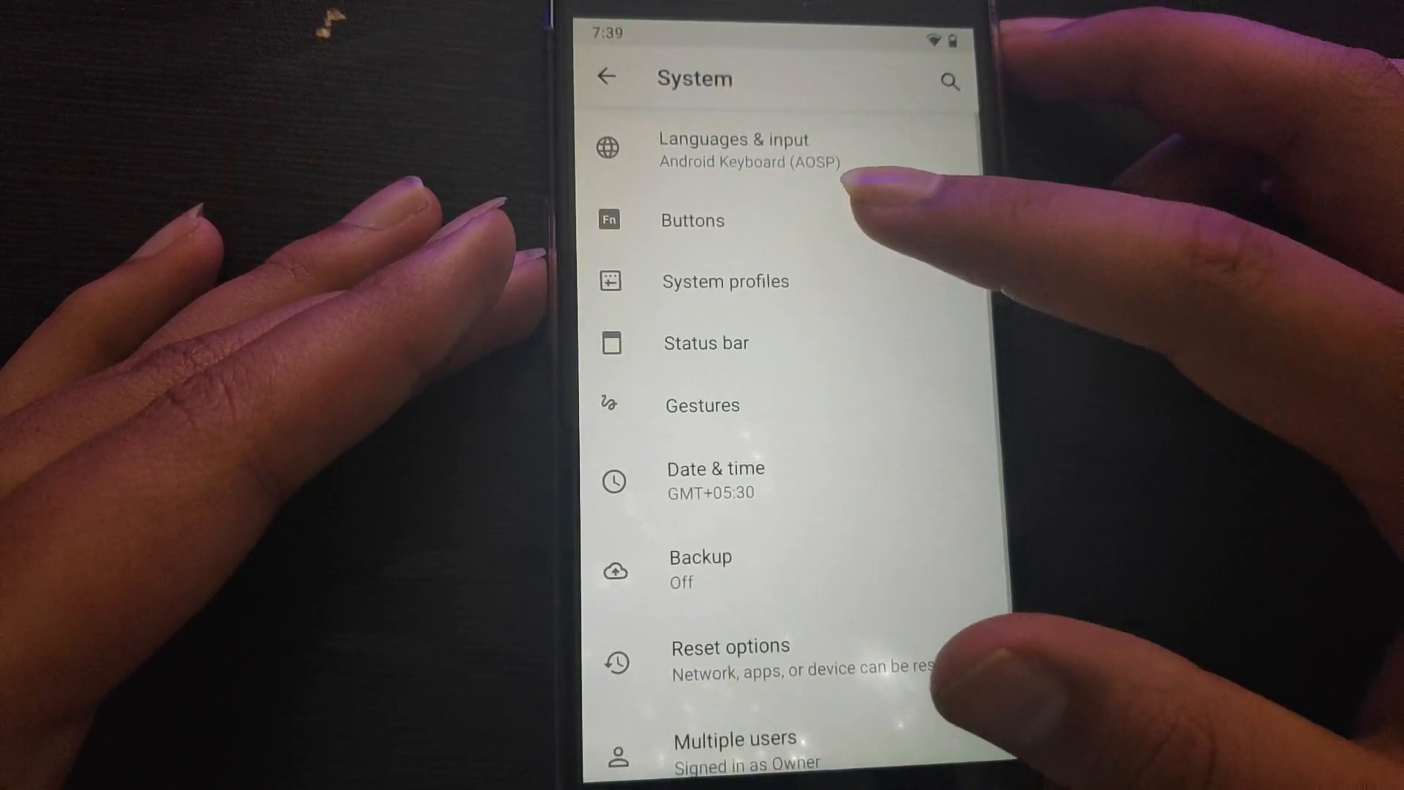
left_click(691, 220)
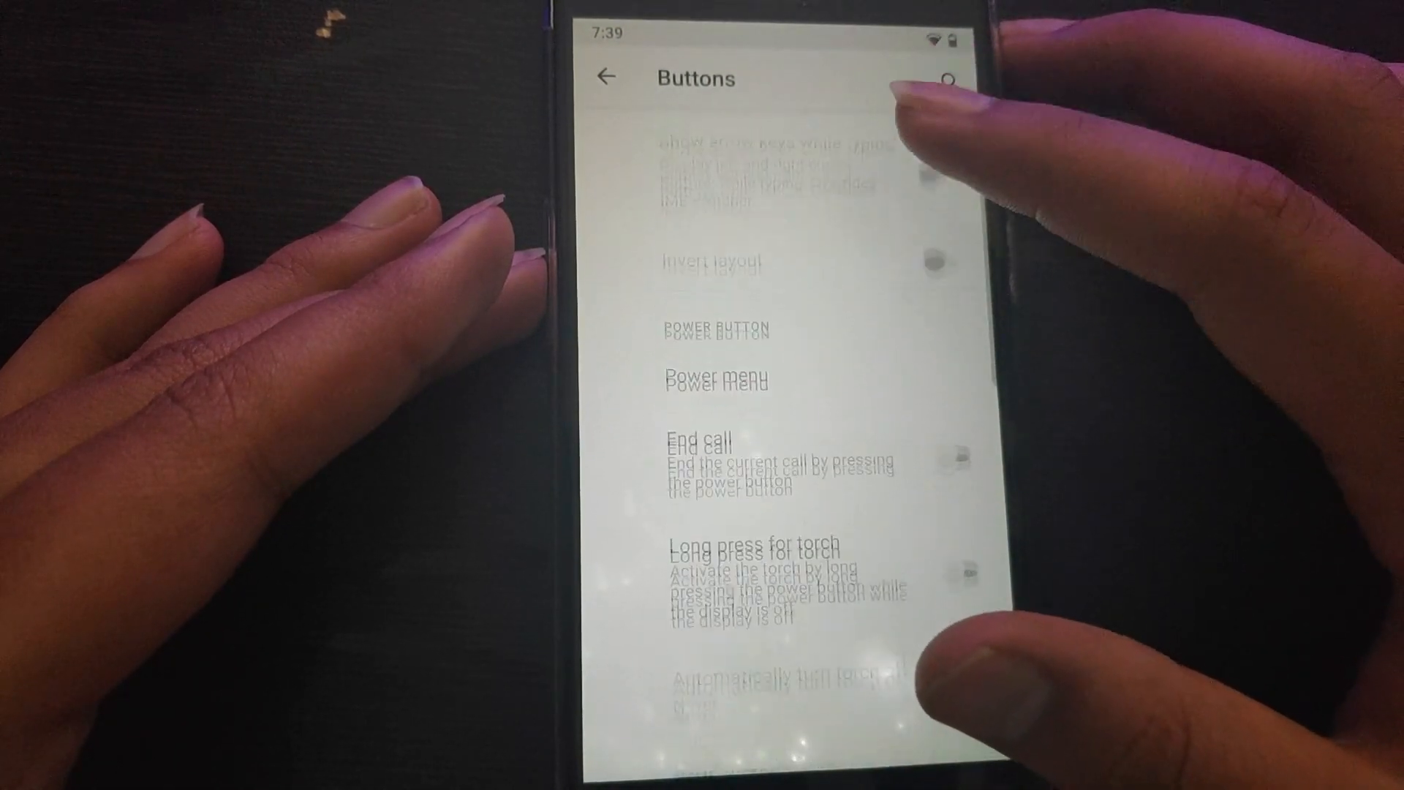
scroll("up", 3)
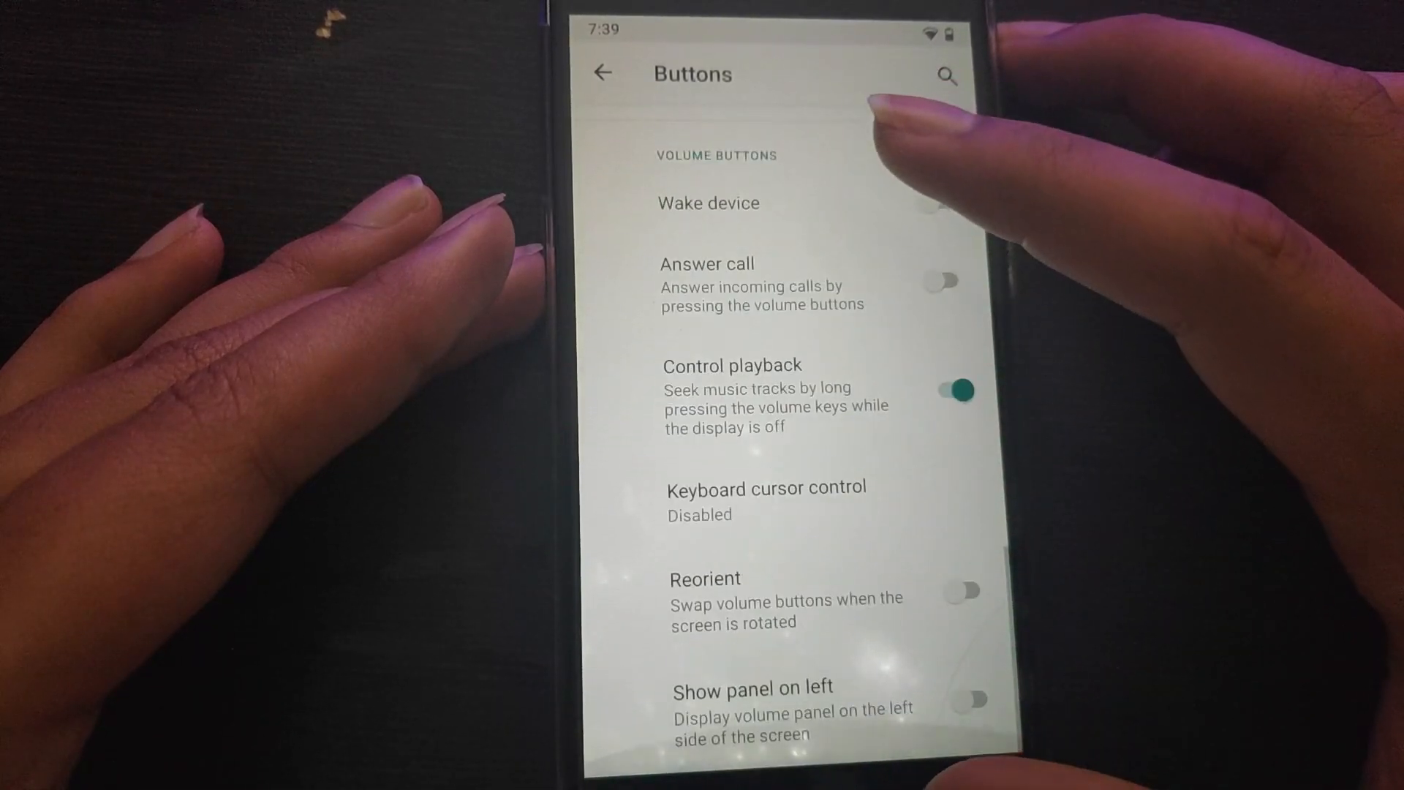
left_click(602, 74)
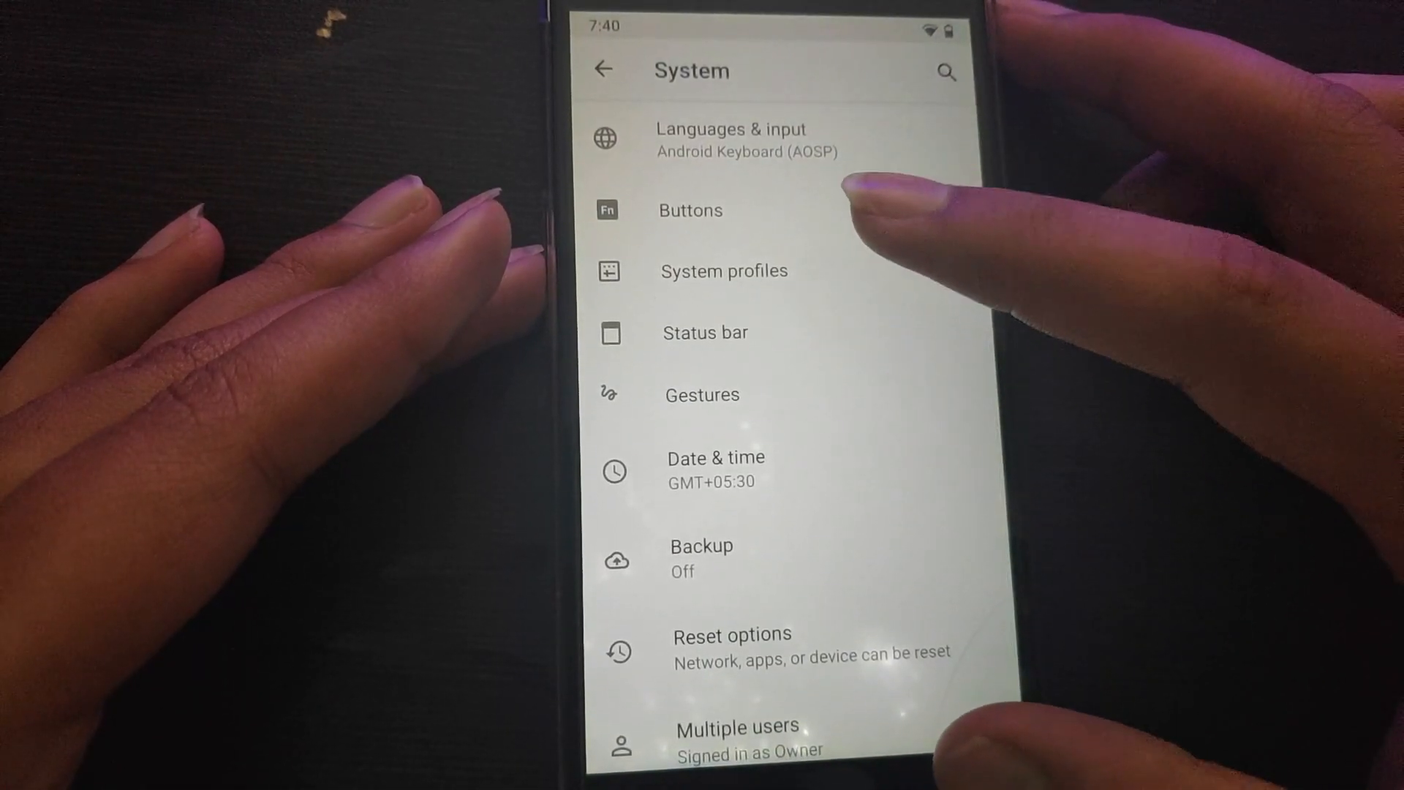
left_click(706, 332)
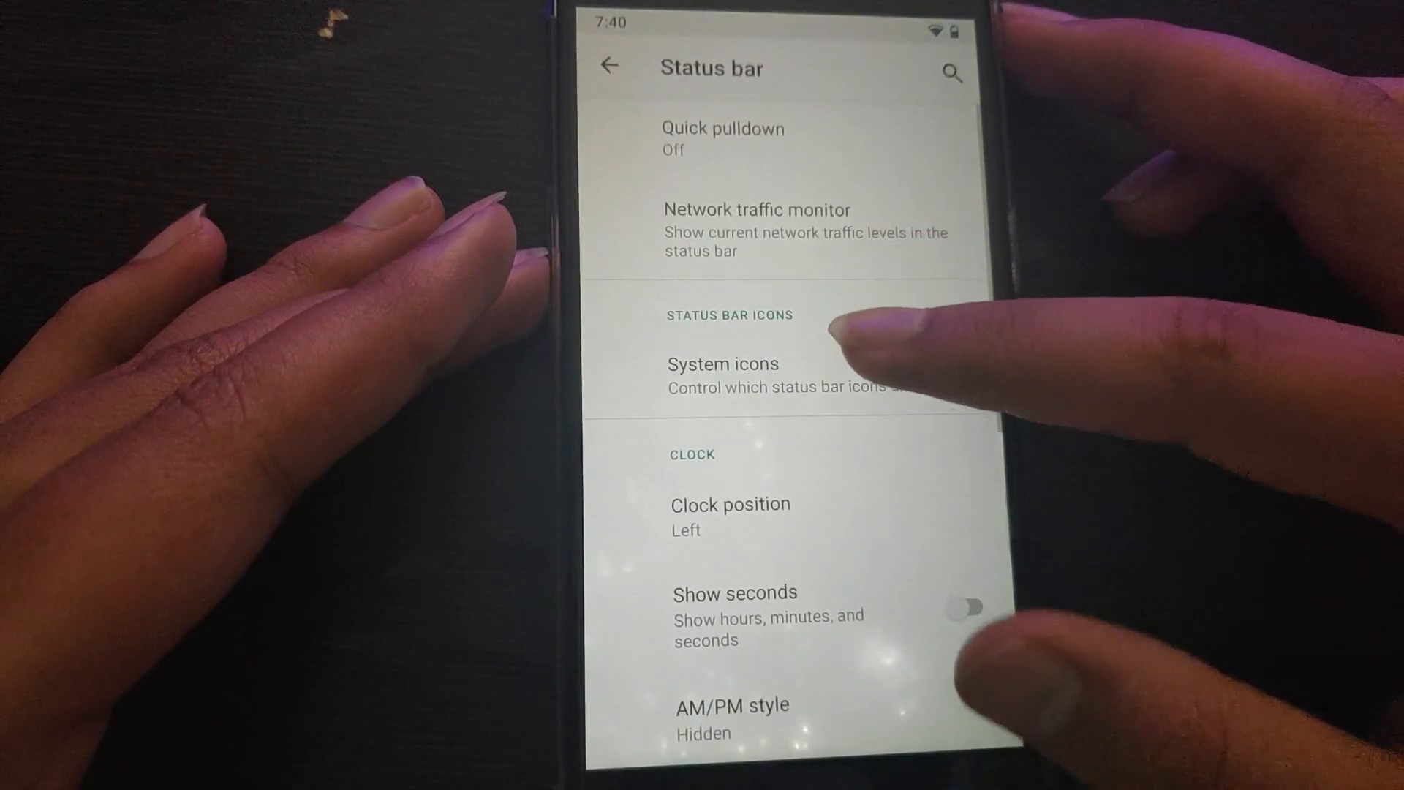
scroll("down", 3)
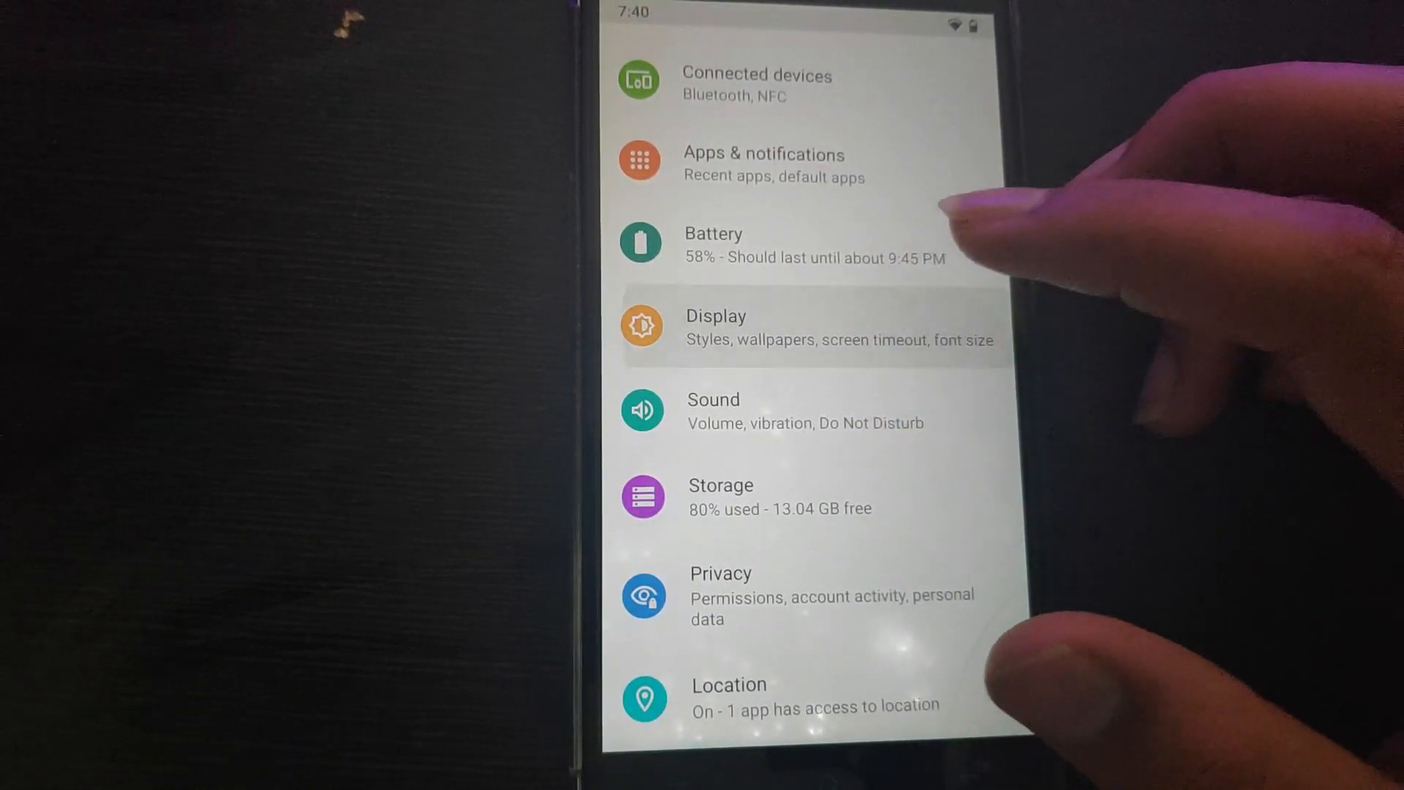
In Display settings, turn Night Light on, then off, and return to Display.
left_click(805, 327)
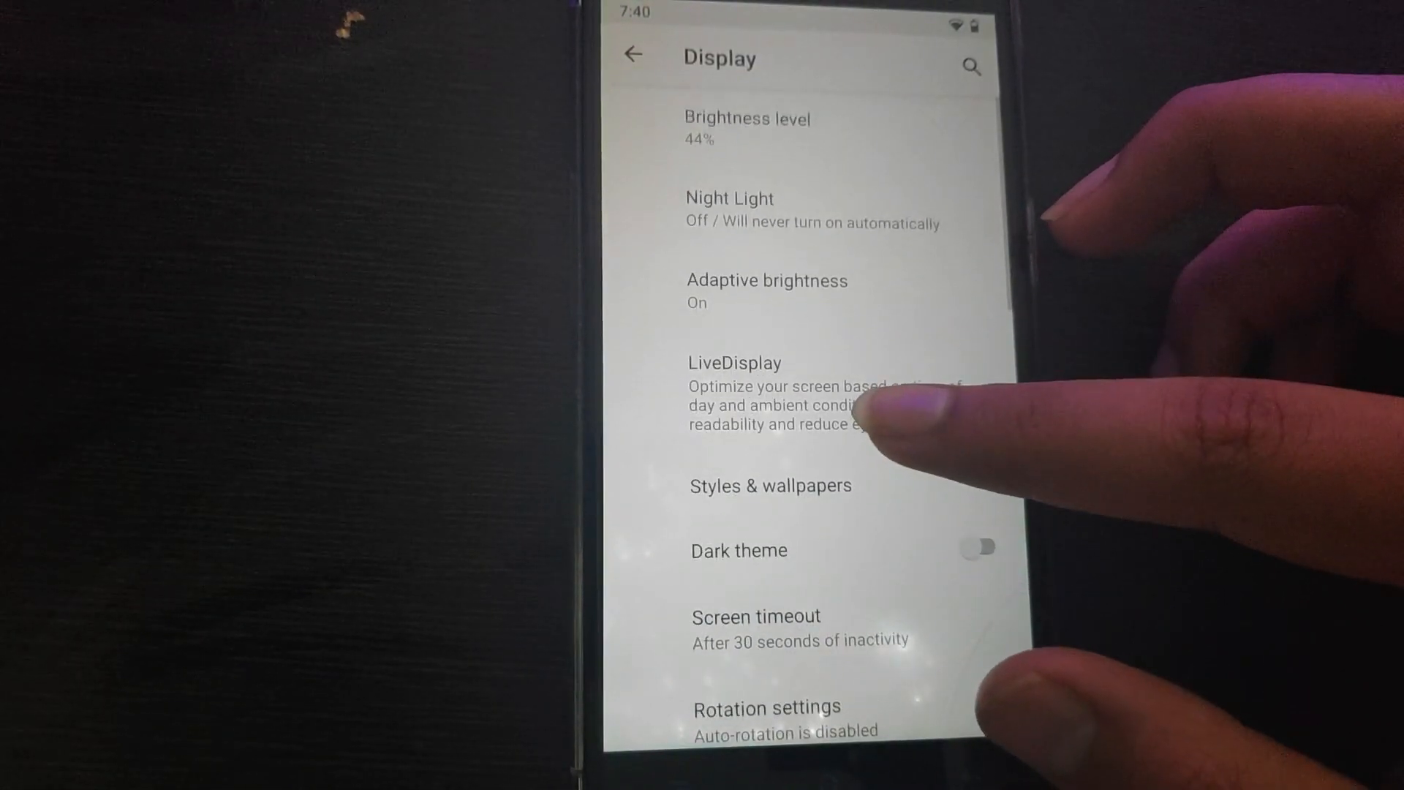
left_click(729, 210)
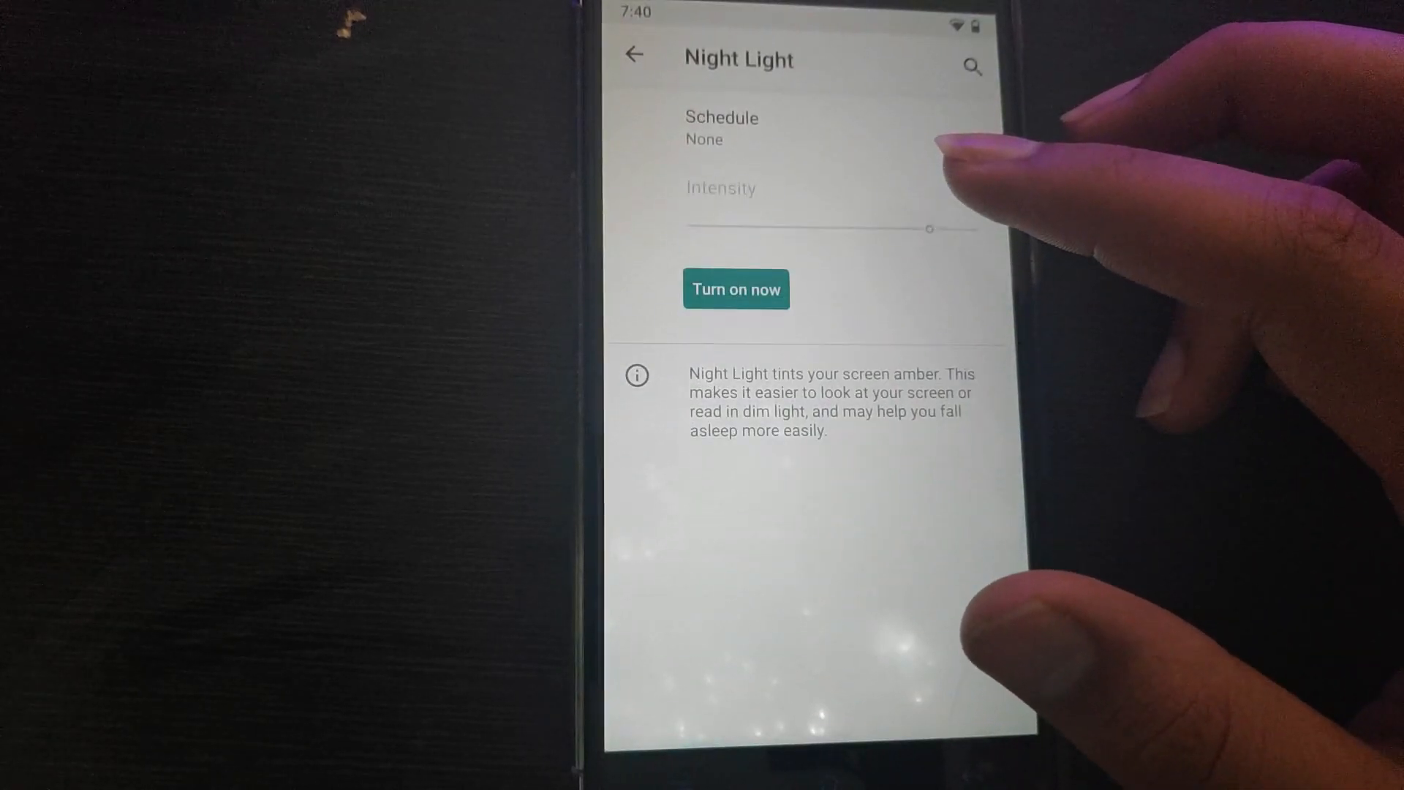
left_click(736, 290)
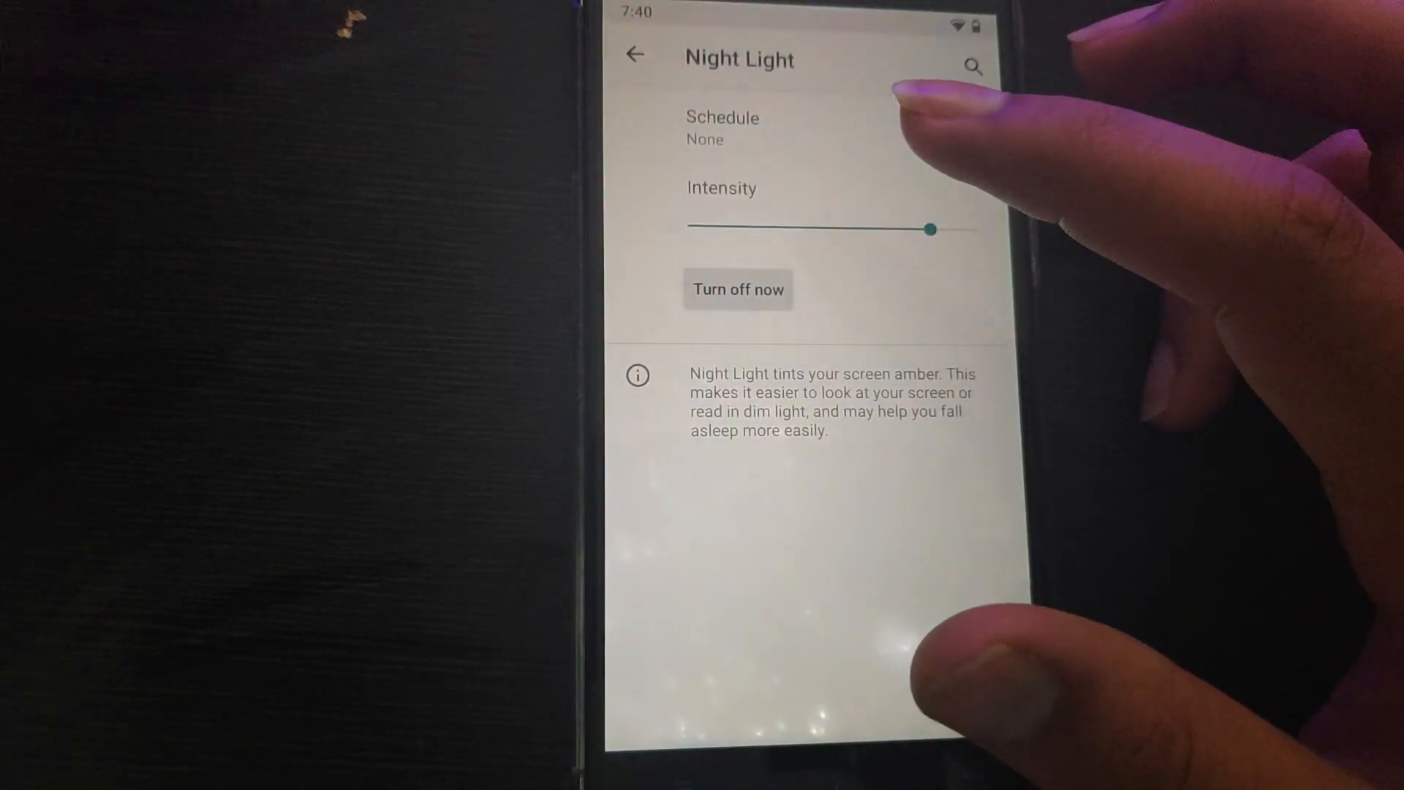
left_click(737, 288)
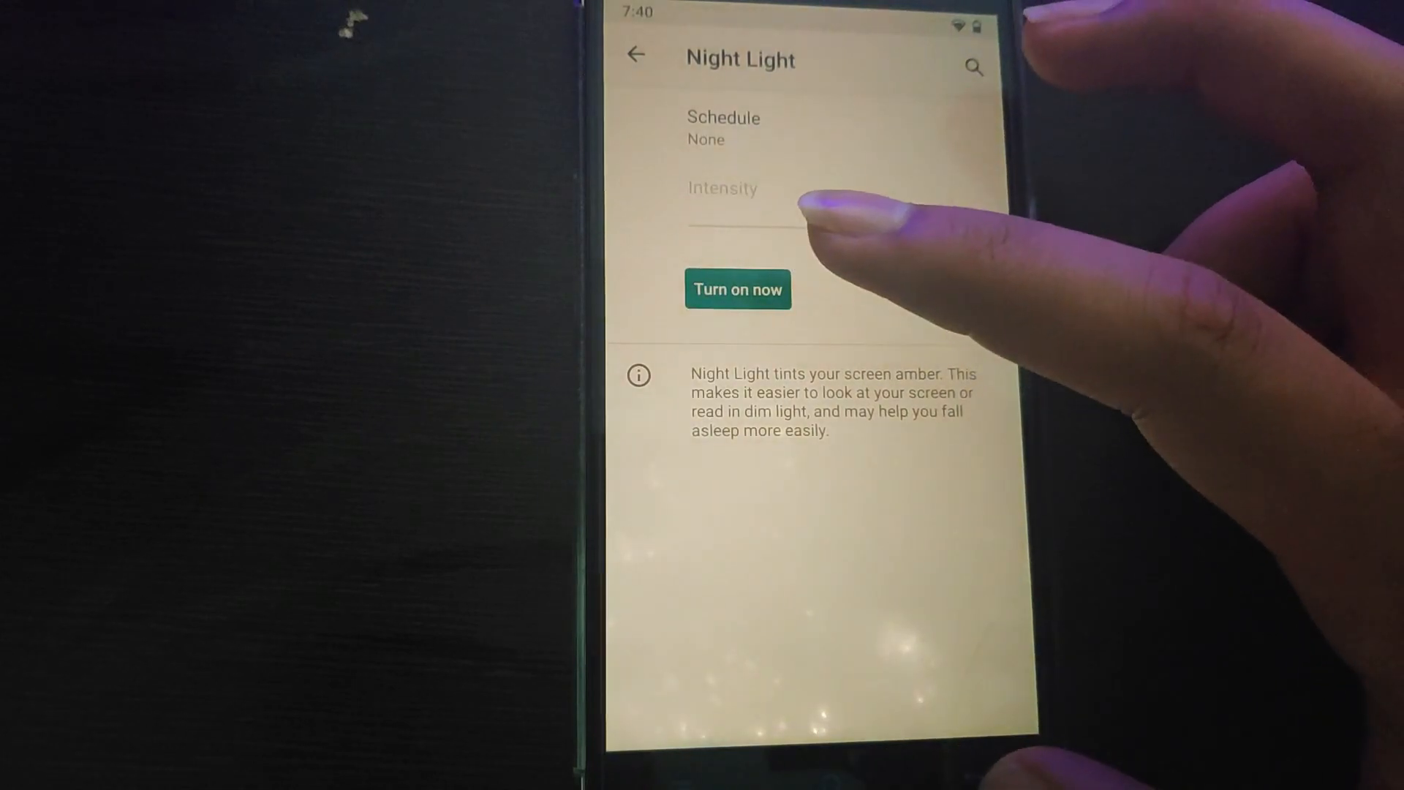
left_click(635, 55)
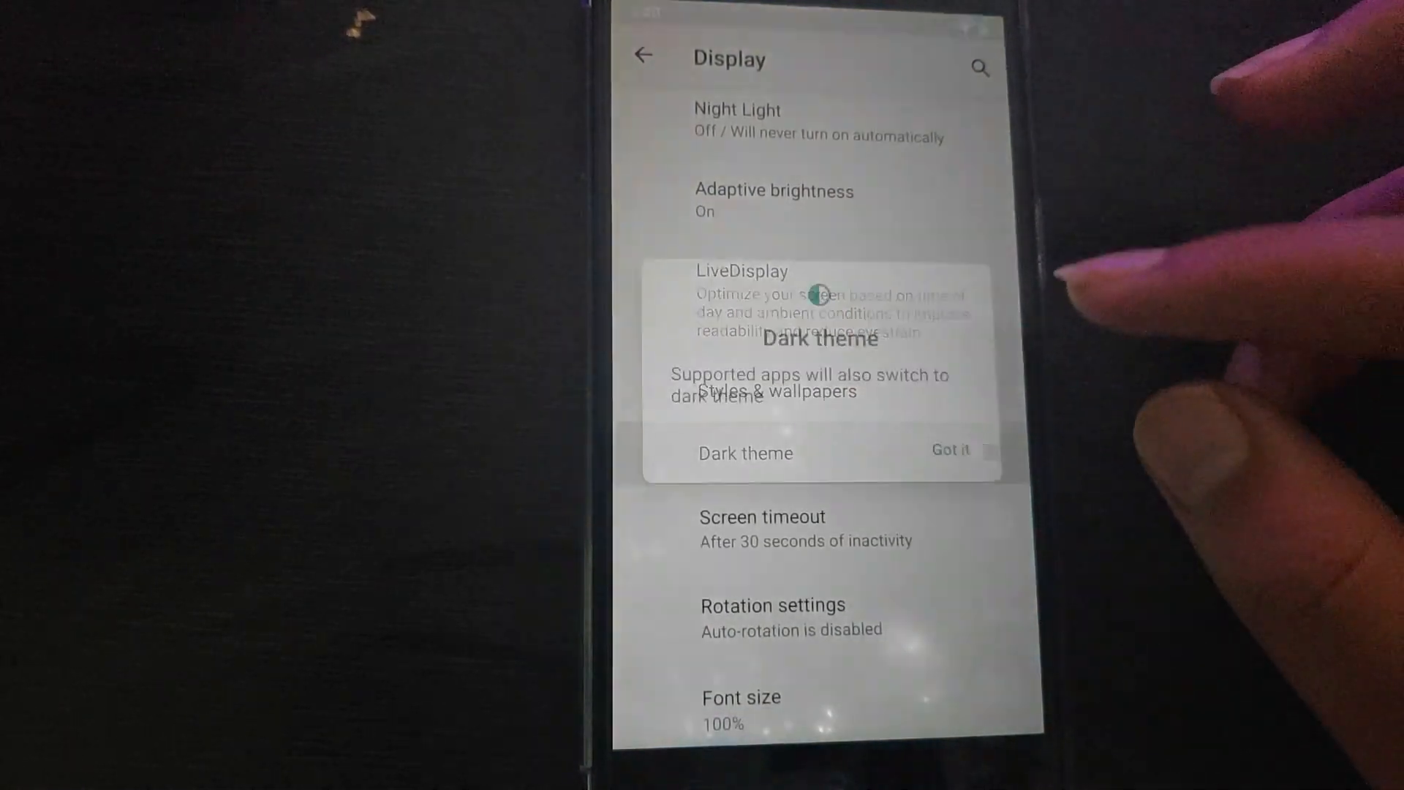
Acknowledge the dark theme notice and go back to the now-dark main Settings list.
left_click(950, 450)
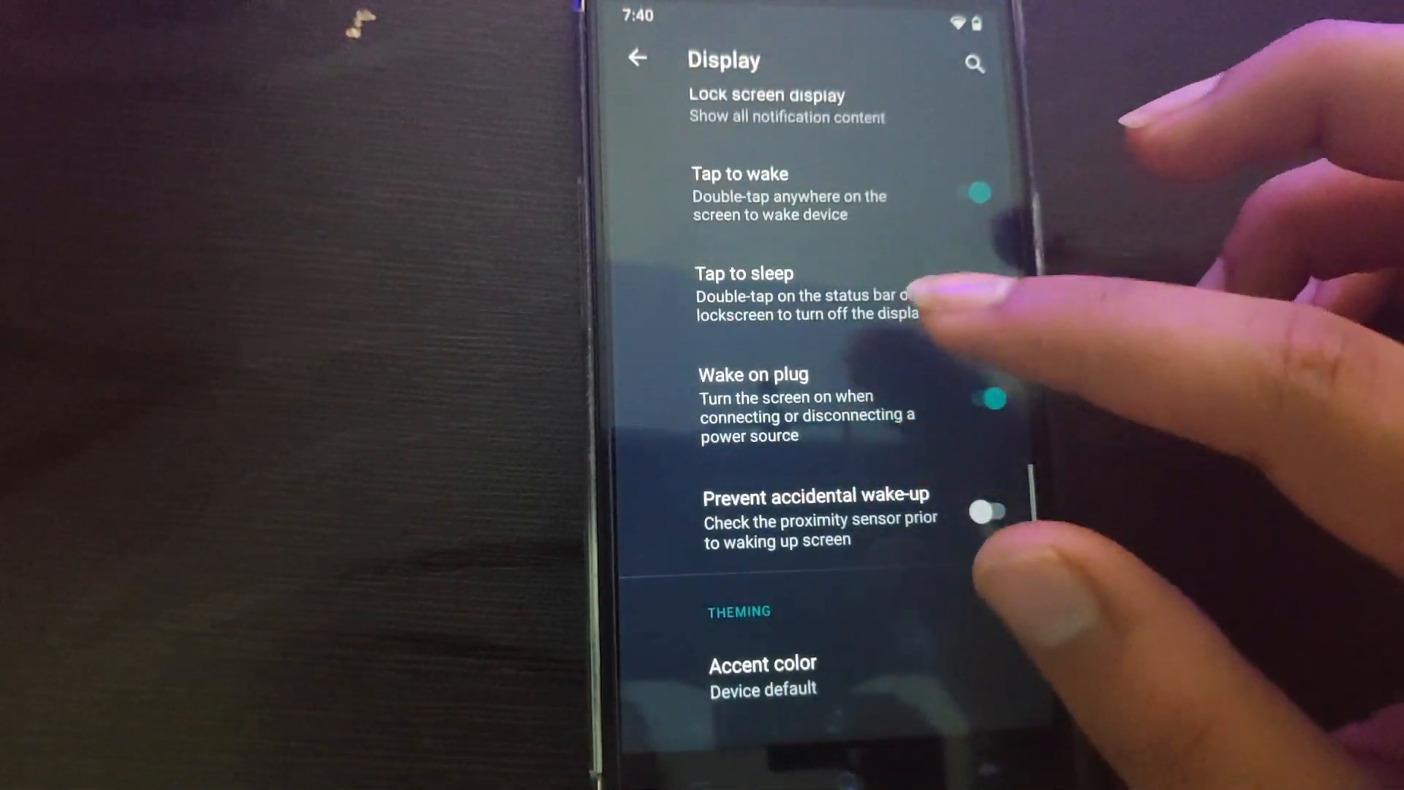
left_click(761, 663)
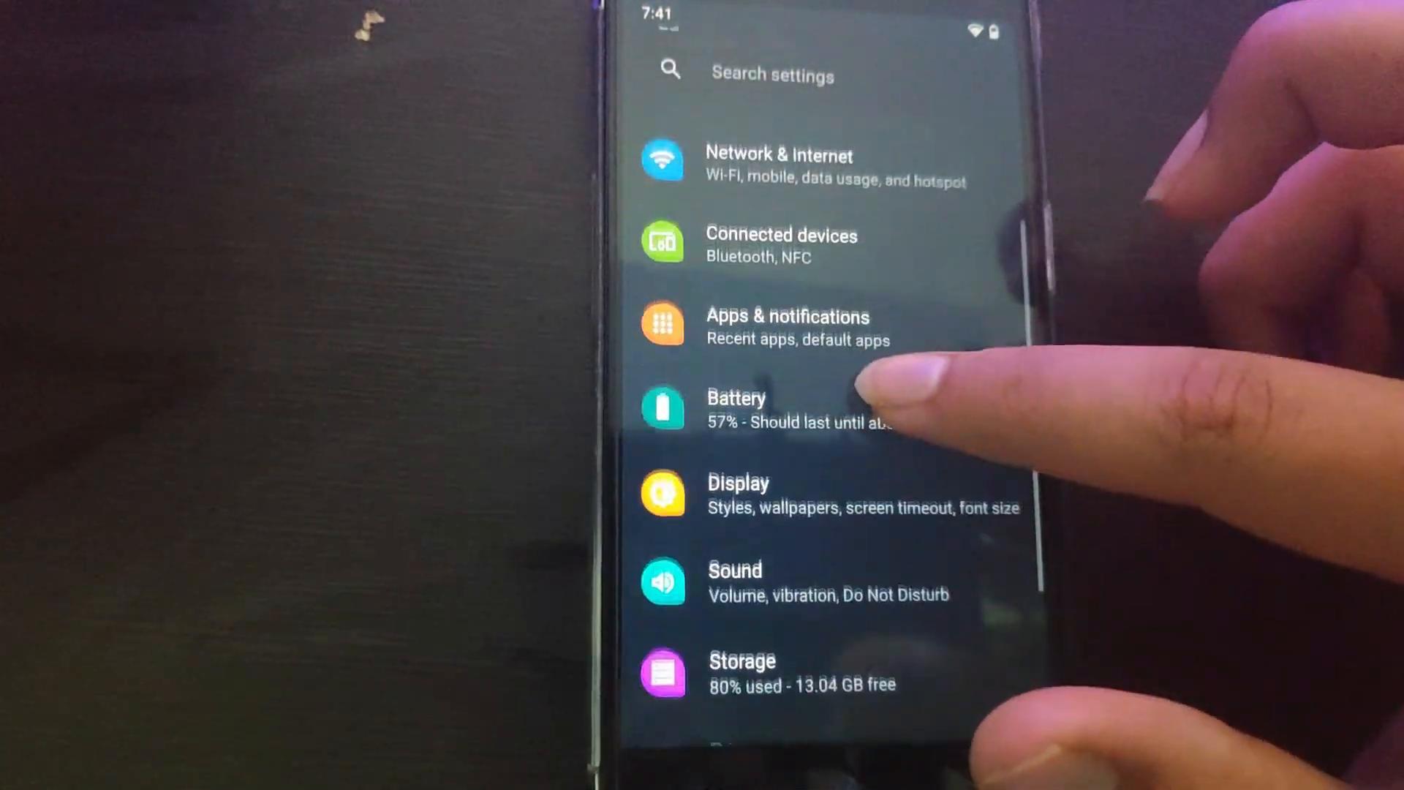
scroll("down", 3)
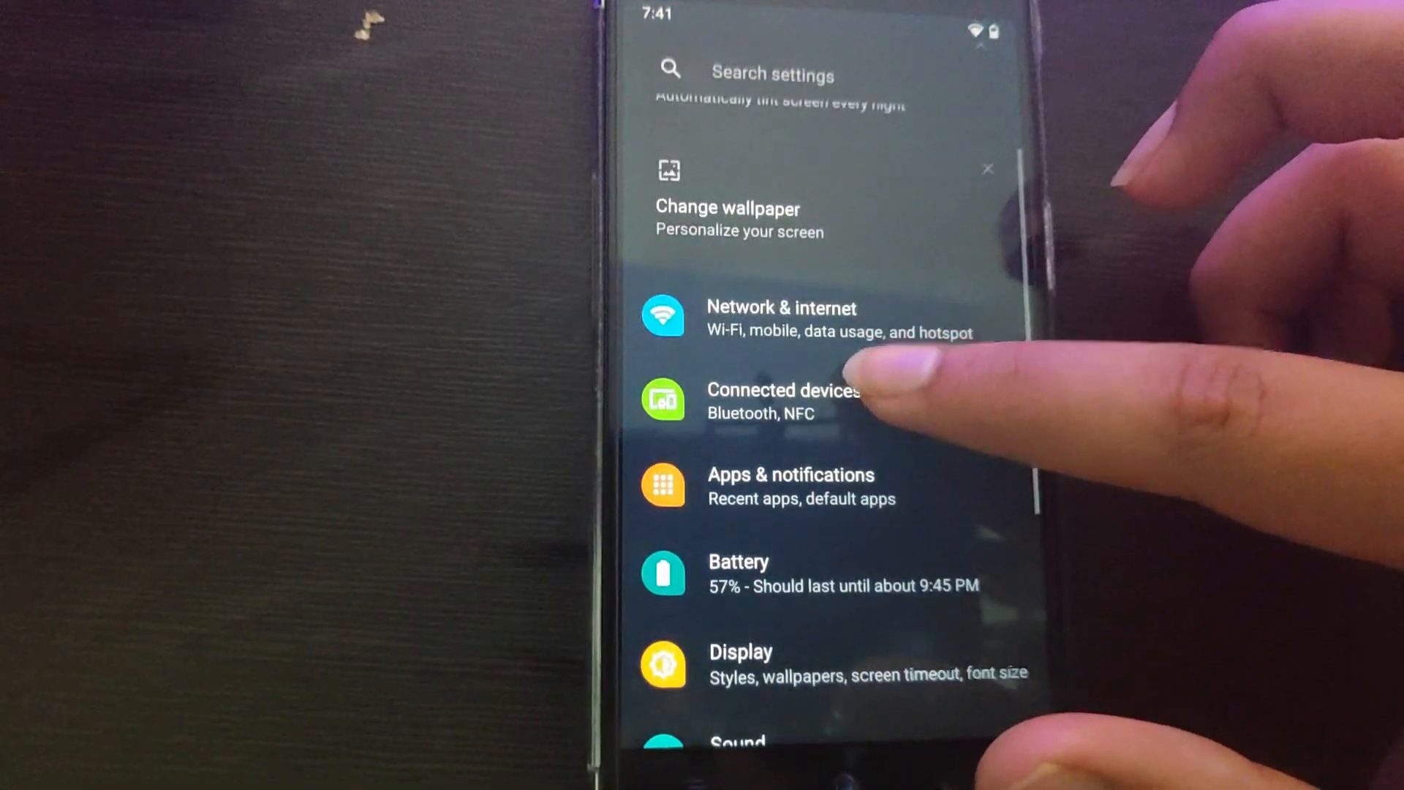
scroll("down", 3)
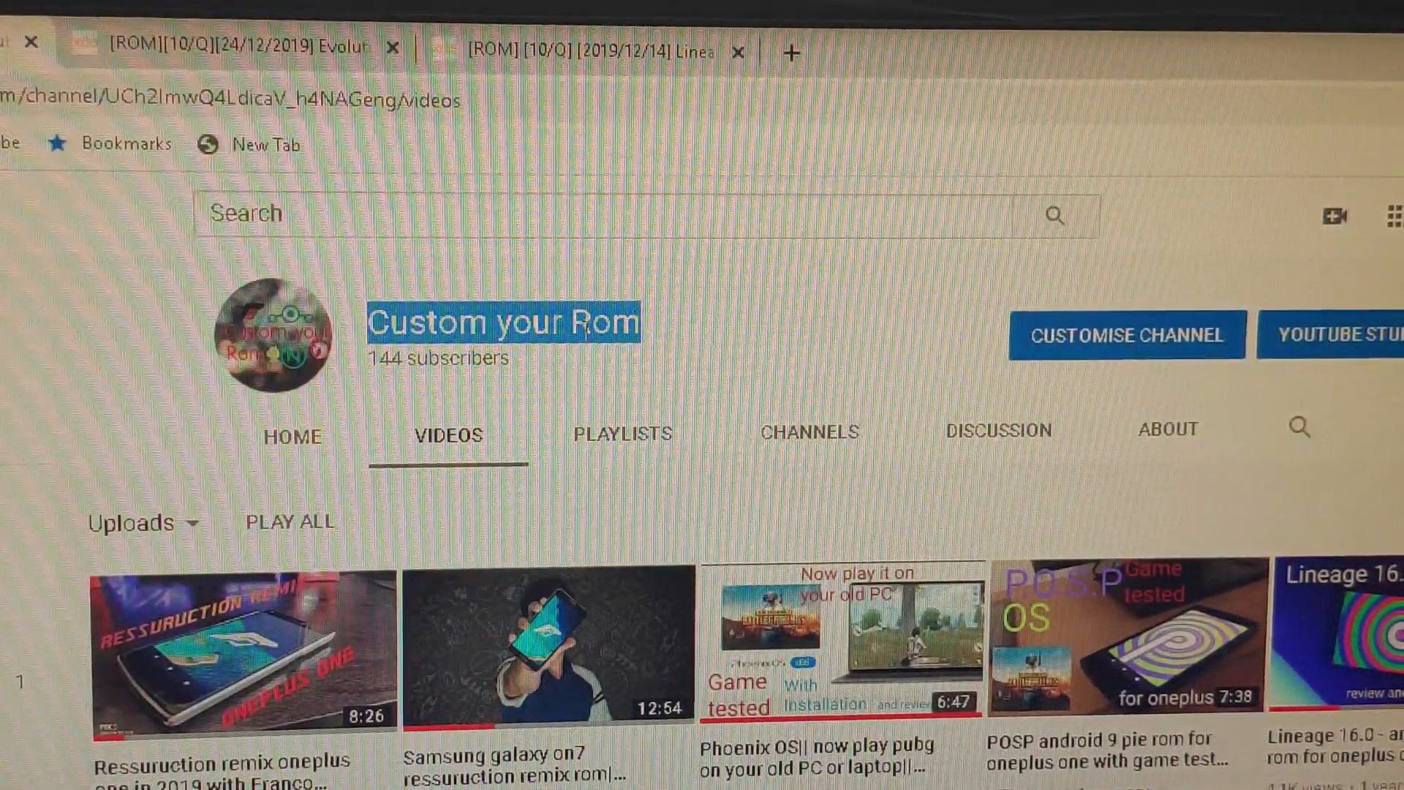
Scroll through the Custom your Rom channel's uploaded videos and back to the header.
scroll("down", 3)
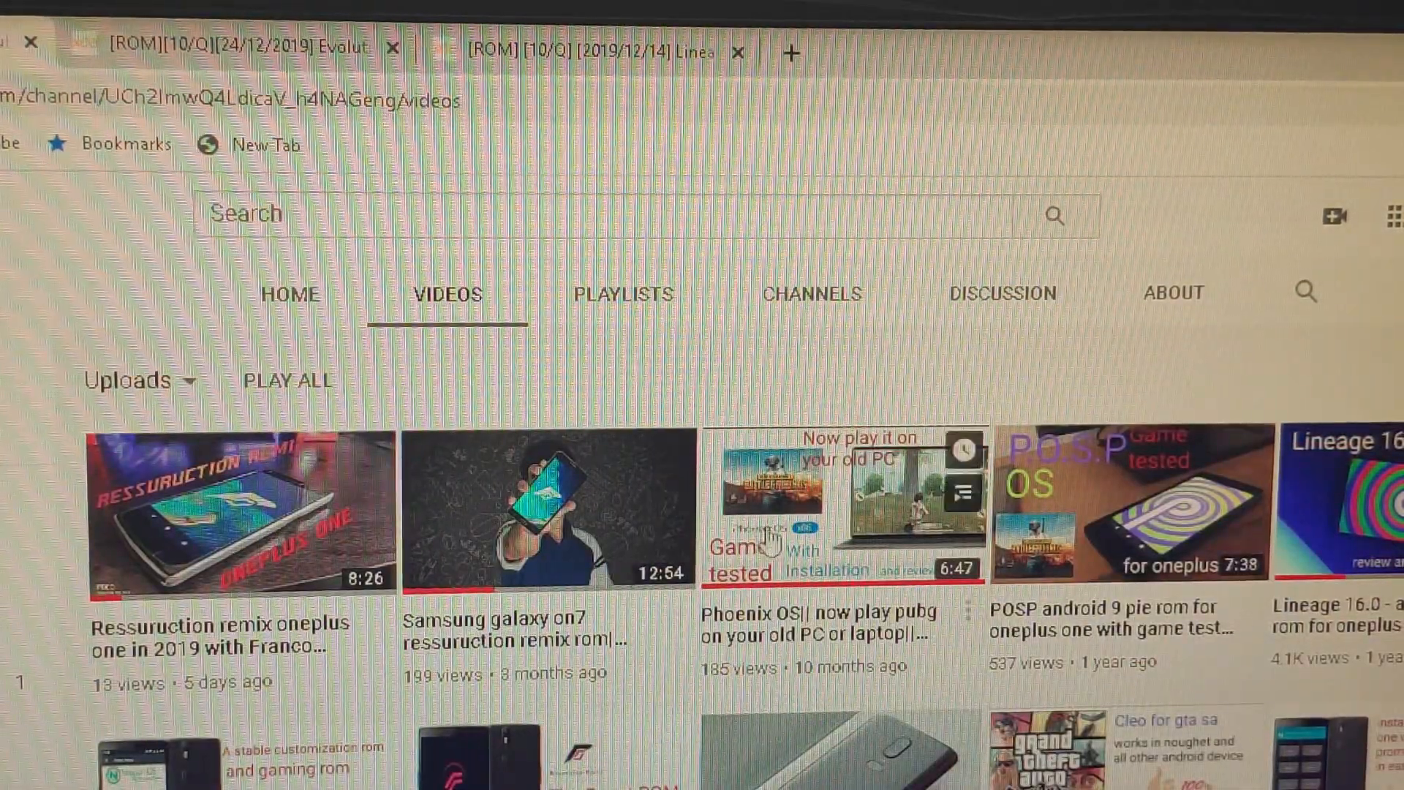
scroll("down", 3)
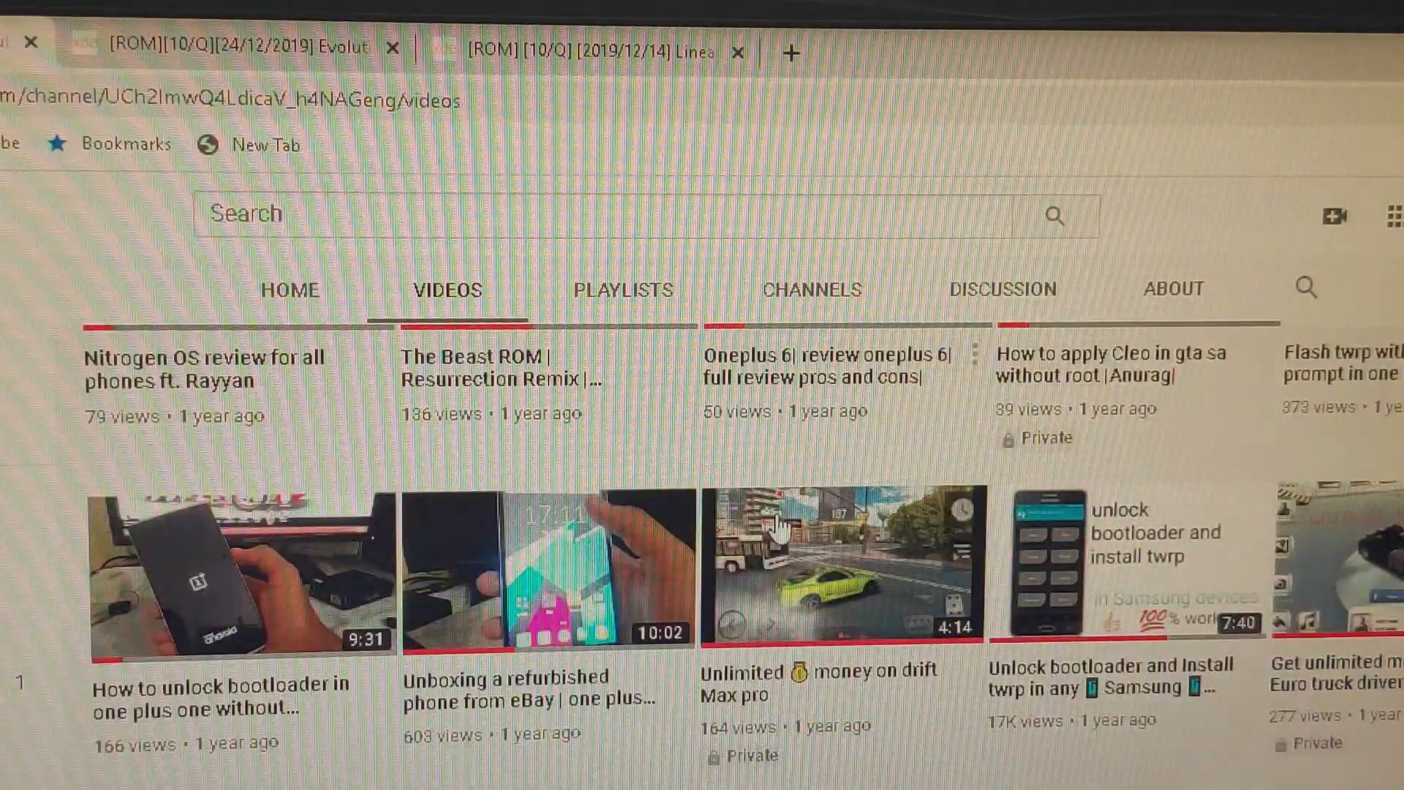
scroll("up", 3)
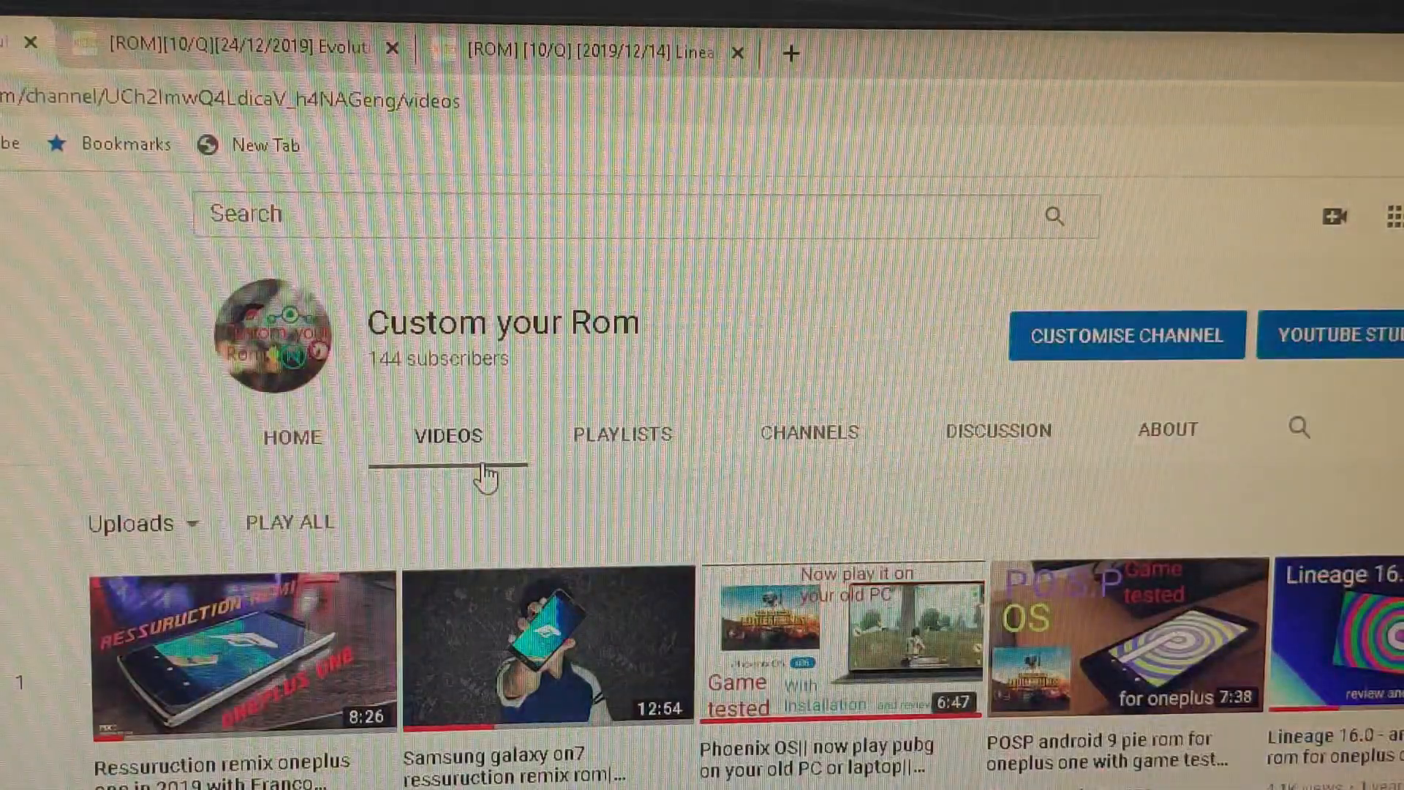
mouse_move(1125, 461)
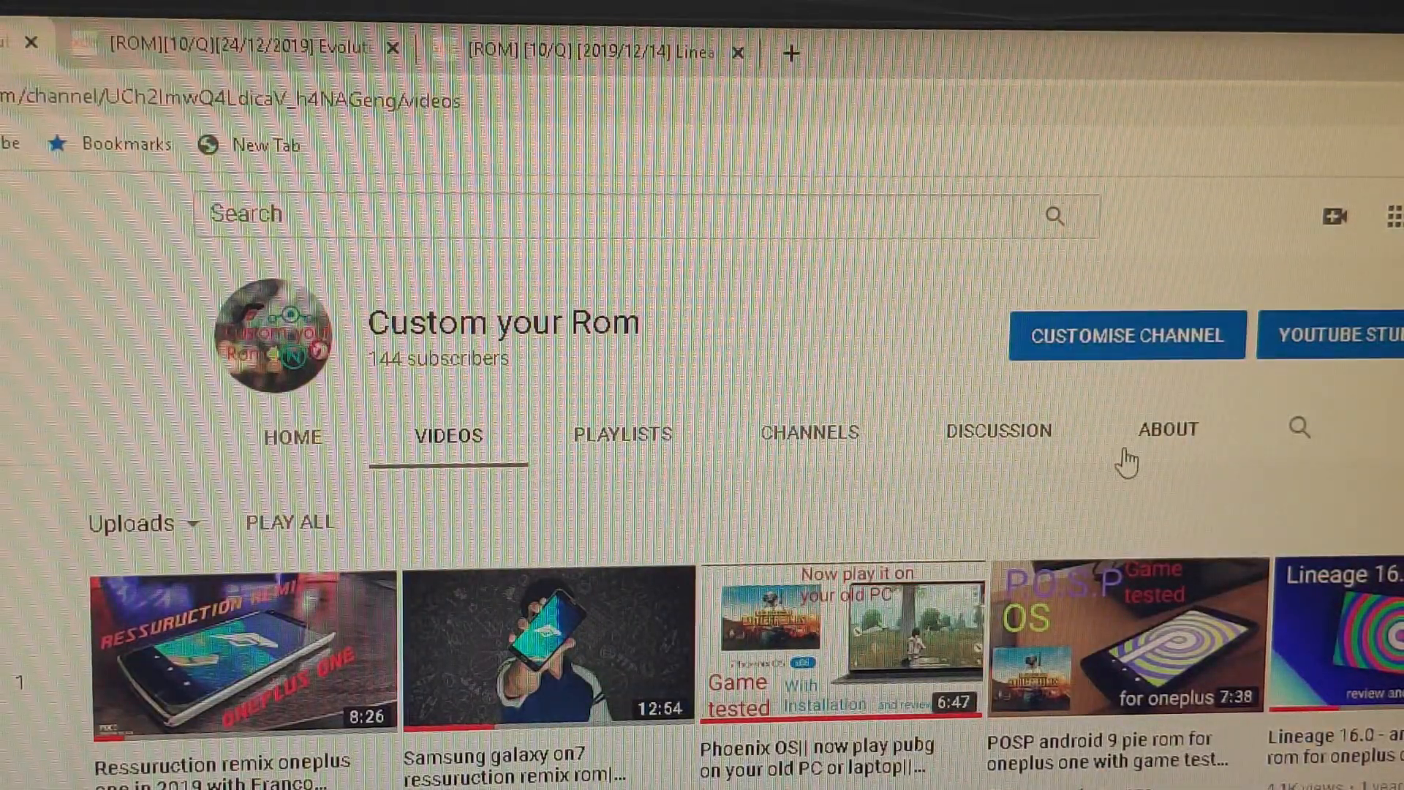